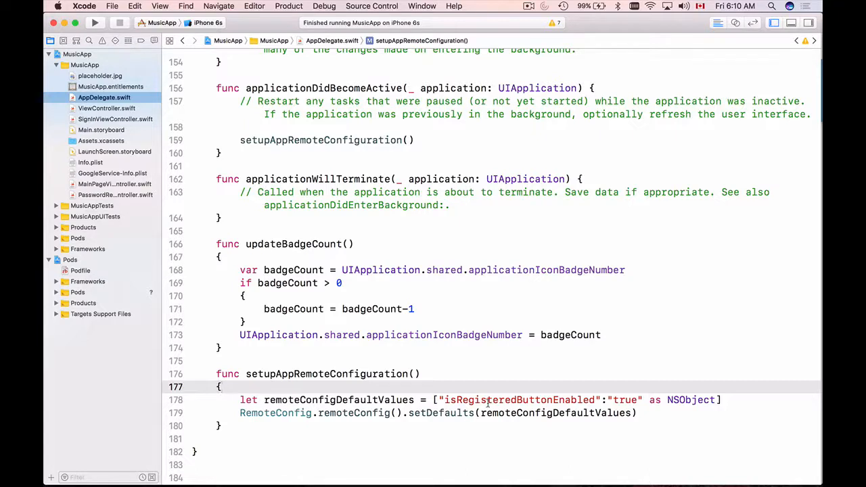
# - Switch from Xcode's AppDelegate.swift to the Firebase 'Use Firebase Remote Config on iOS' guide in Safari
pyautogui.click(221, 386)
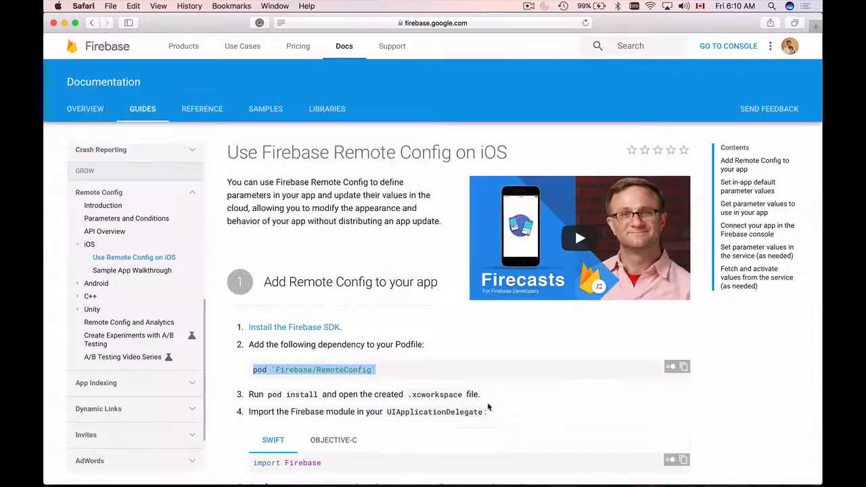
pyautogui.moveTo(727, 46)
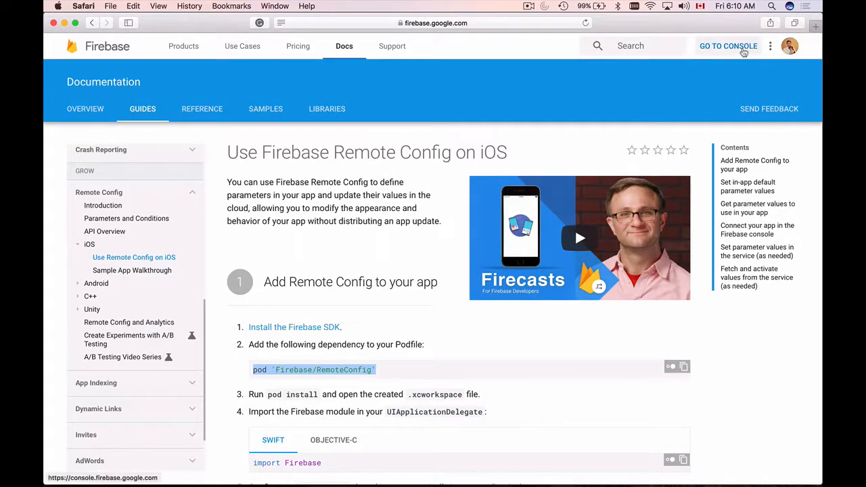
# - Go to the Firebase console, enter the MusicApp project and scroll the sidebar toward GROW
pyautogui.click(727, 46)
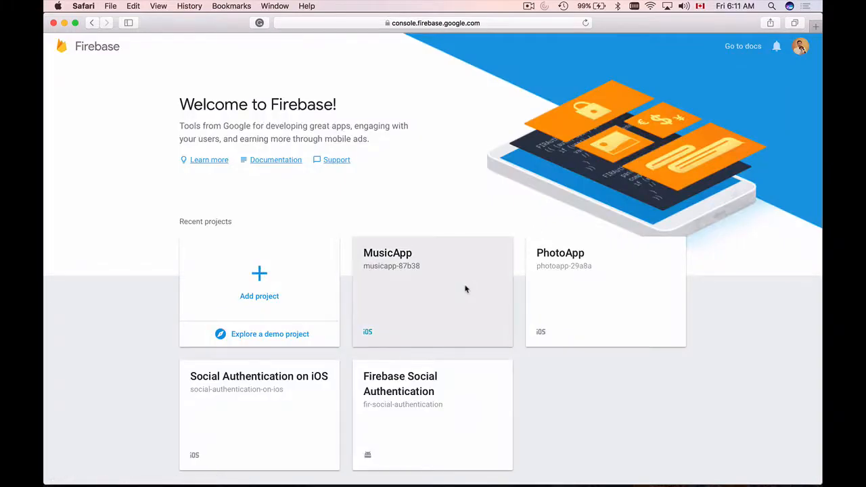
pyautogui.click(432, 292)
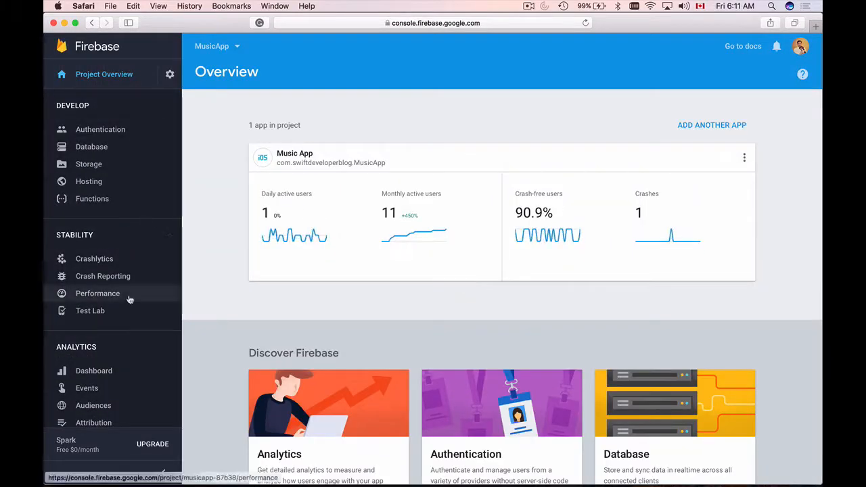
pyautogui.scroll(-3)
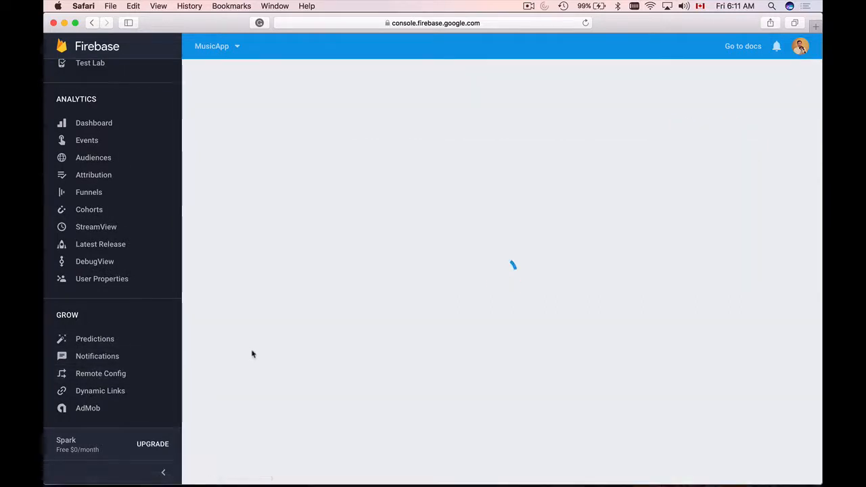
# - Enter MusicApp's Remote Config section and begin adding its first parameter
pyautogui.click(100, 373)
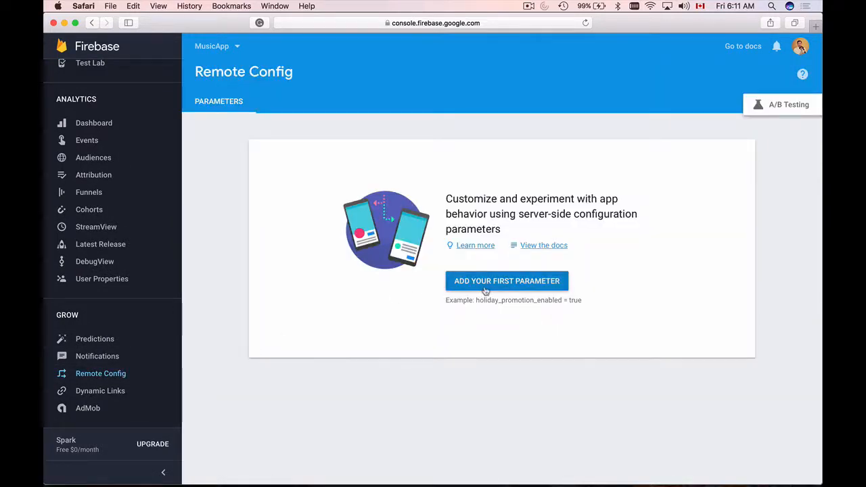
pyautogui.click(506, 281)
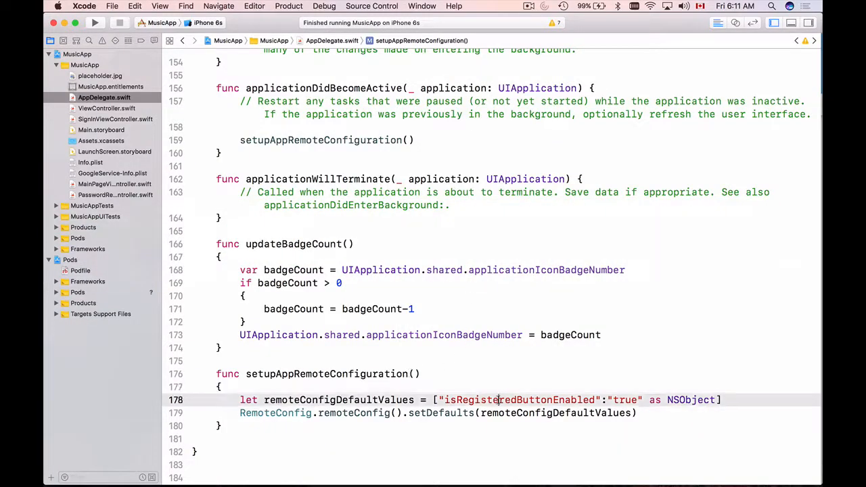
# - Copy the key from Xcode and fill the form with key isRegisteredButtonEnabled and default value false
pyautogui.doubleClick(517, 400)
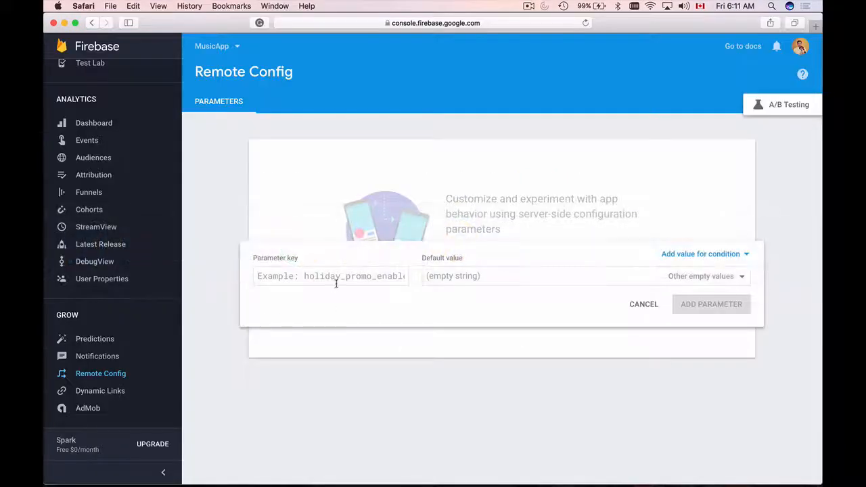
pyautogui.write('isRegisteredButtonEnabled')
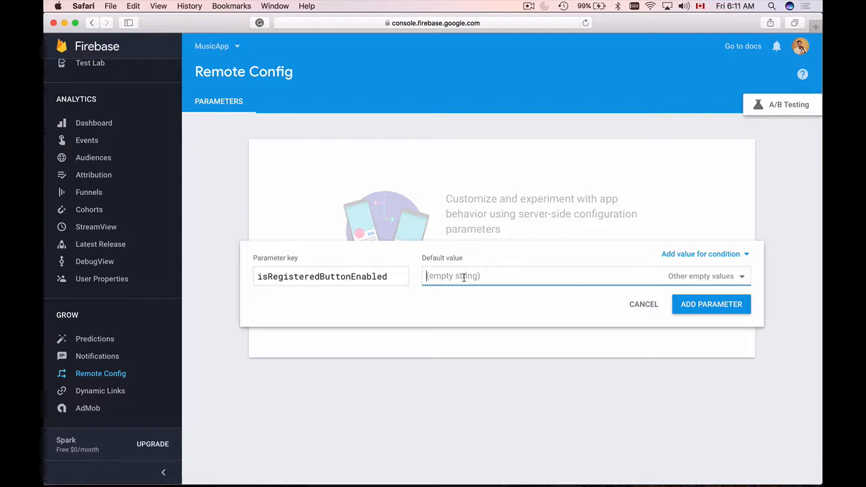
pyautogui.write('false')
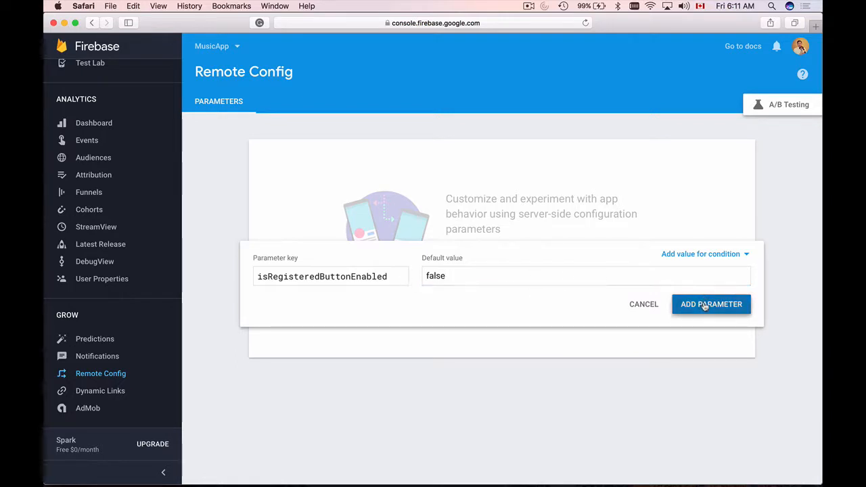
# - Save isRegisteredButtonEnabled=false into MusicApp's Remote Config parameter list via ADD PARAMETER
pyautogui.click(711, 303)
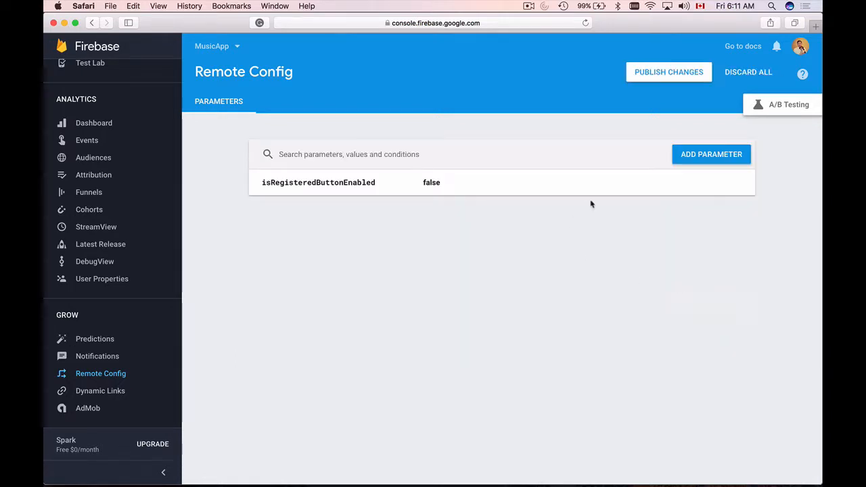
pyautogui.moveTo(668, 71)
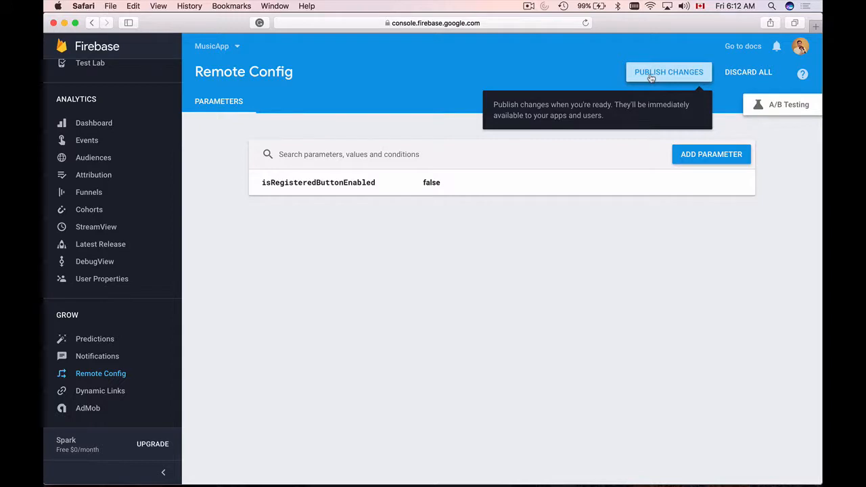
# - Publish the Remote Config changes and confirm, making isRegisteredButtonEnabled=false live
pyautogui.click(668, 71)
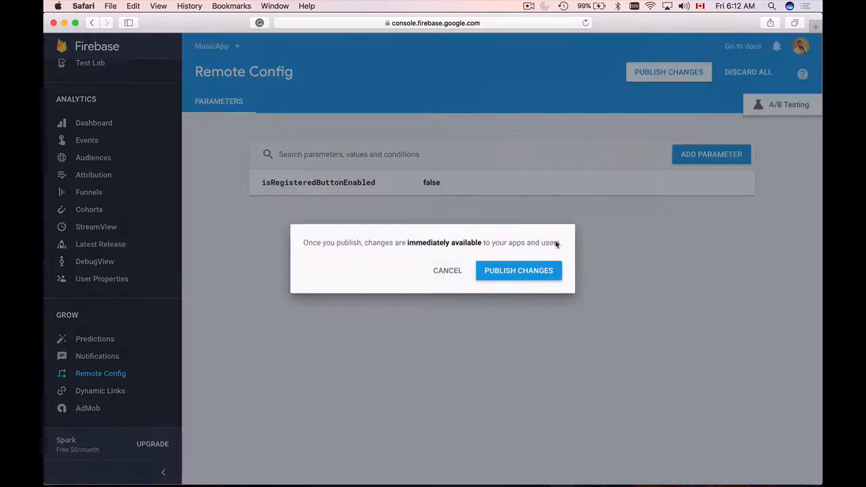
pyautogui.click(518, 270)
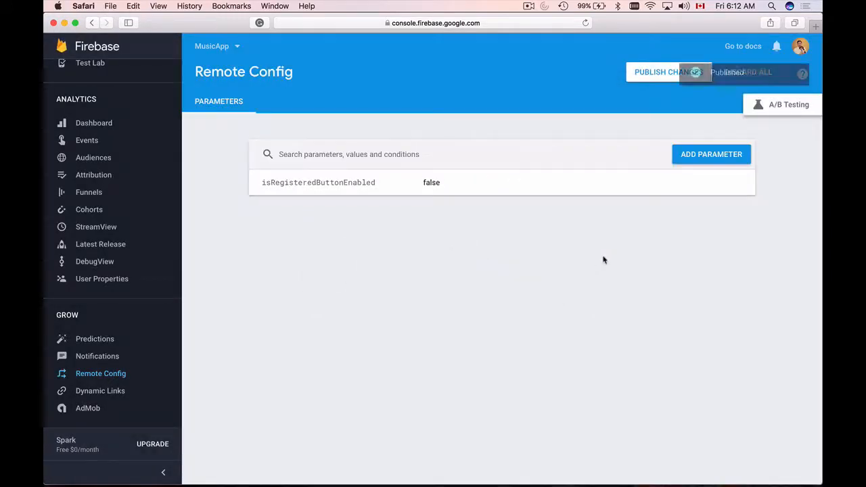
pyautogui.click(667, 71)
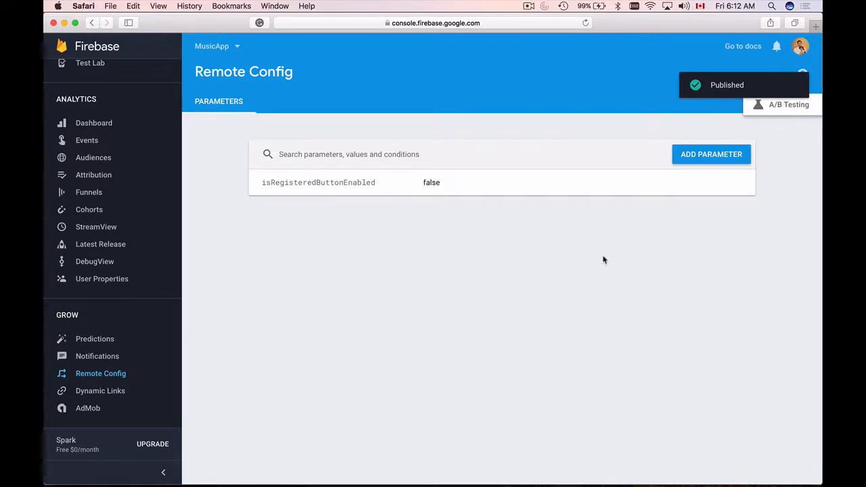